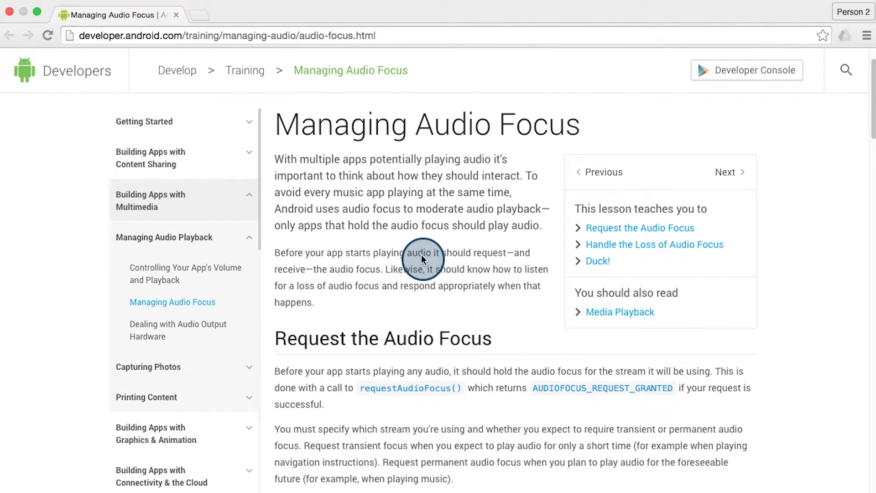
pyautogui.moveTo(429, 236)
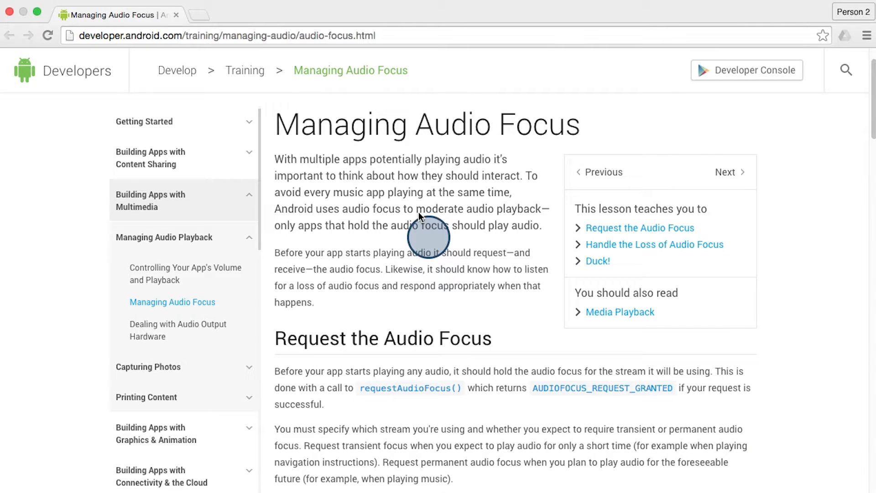
pyautogui.moveTo(472, 142)
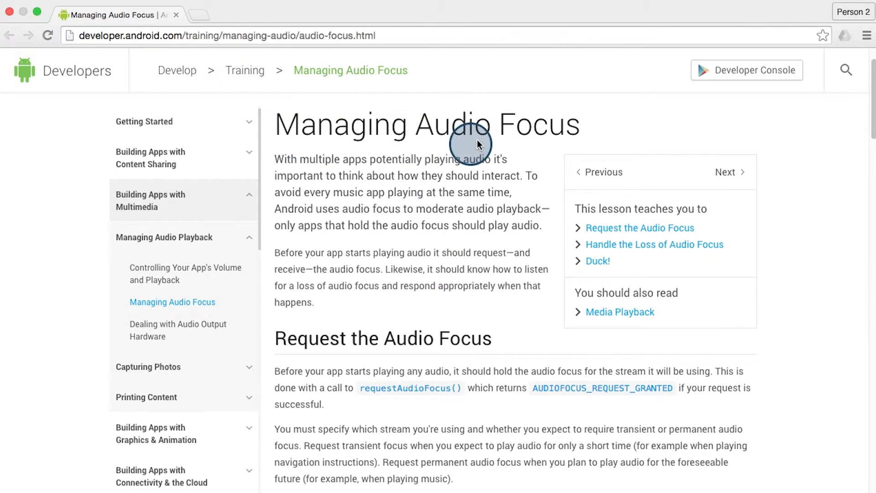
pyautogui.scroll(-3)
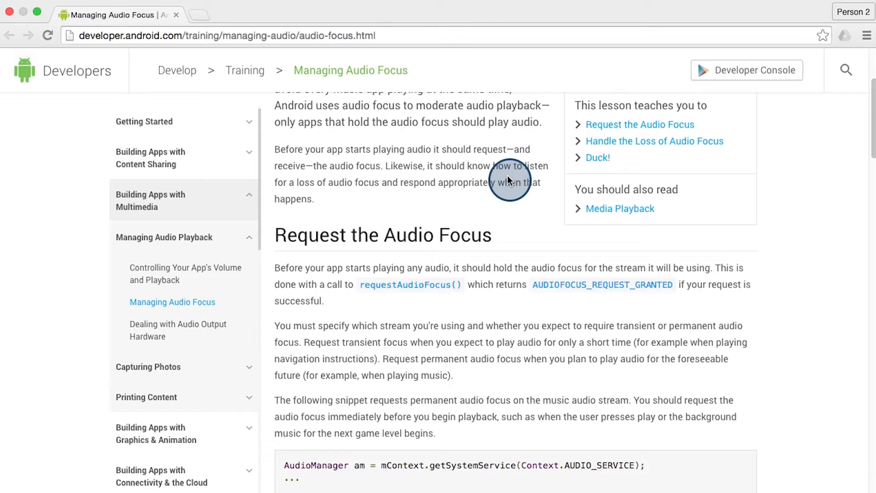
pyautogui.scroll(-3)
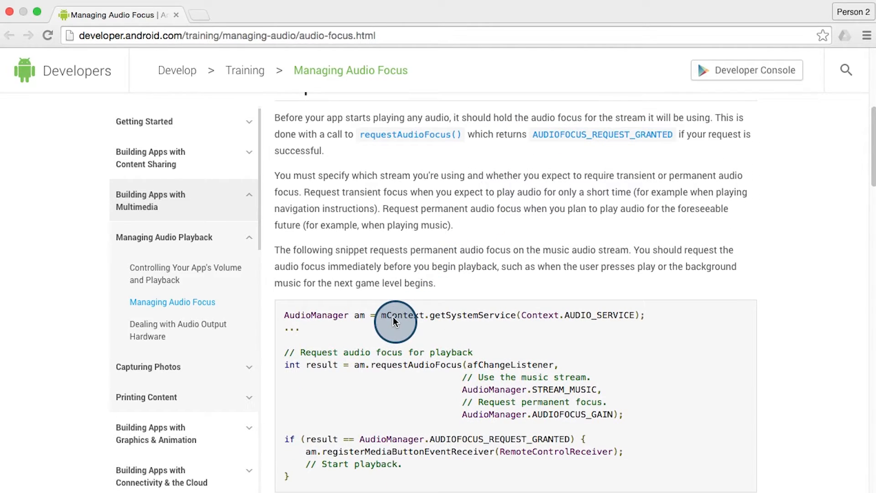
pyautogui.moveTo(474, 323)
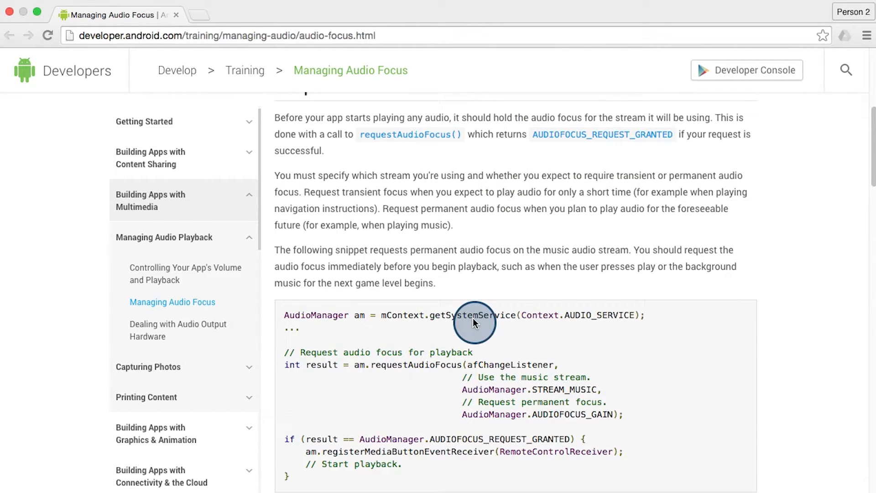
pyautogui.moveTo(613, 323)
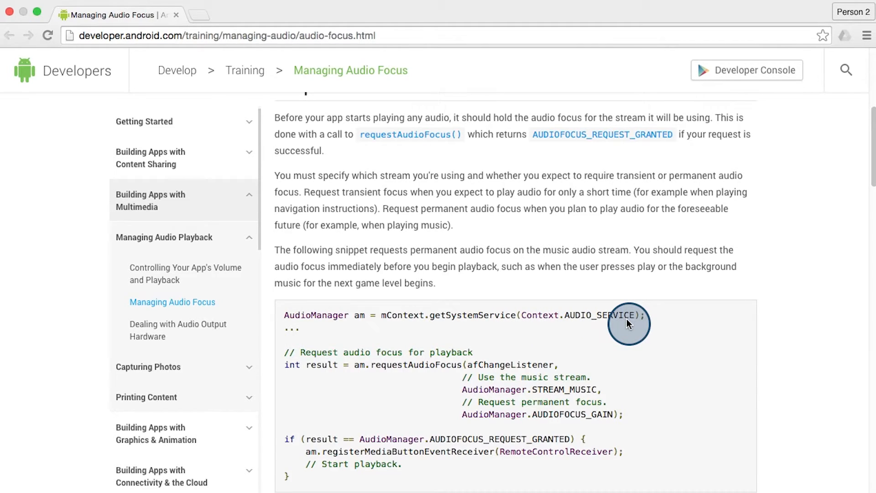
pyautogui.moveTo(531, 300)
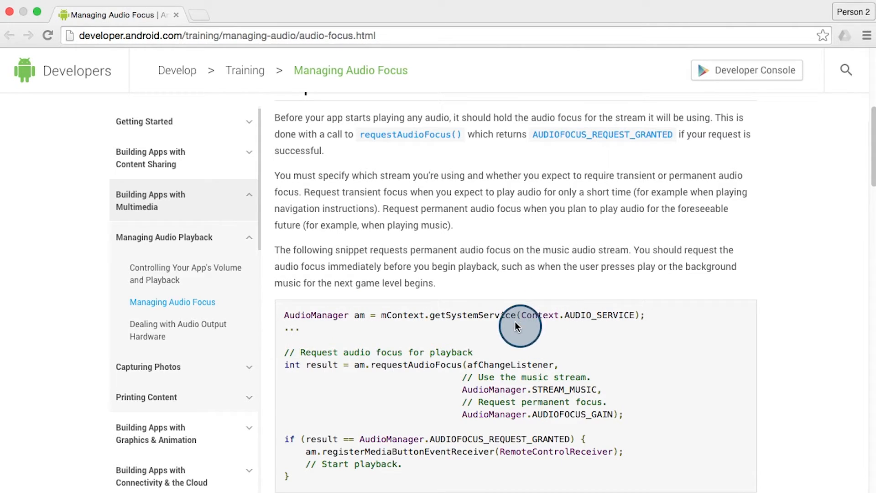
pyautogui.moveTo(486, 326)
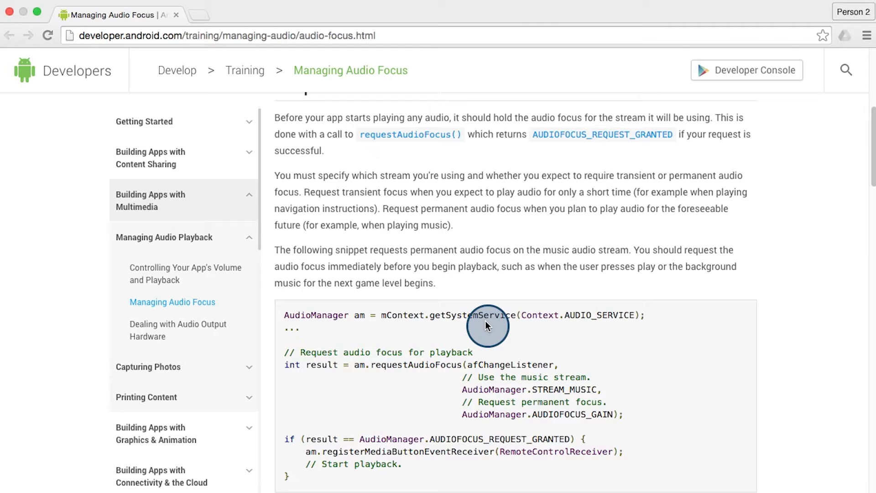